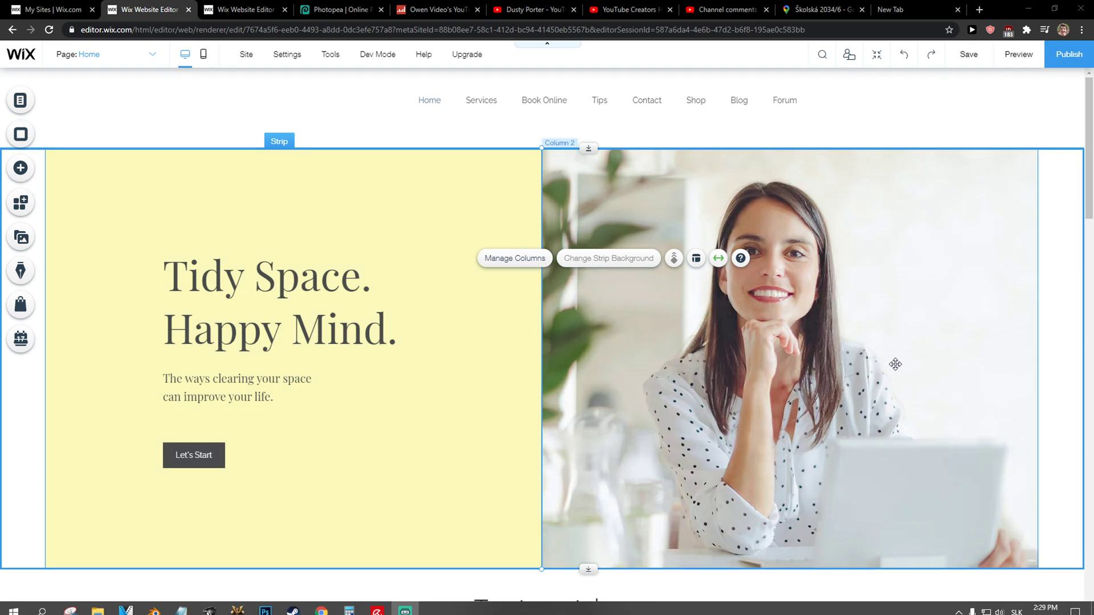
pyautogui.moveTo(885, 362)
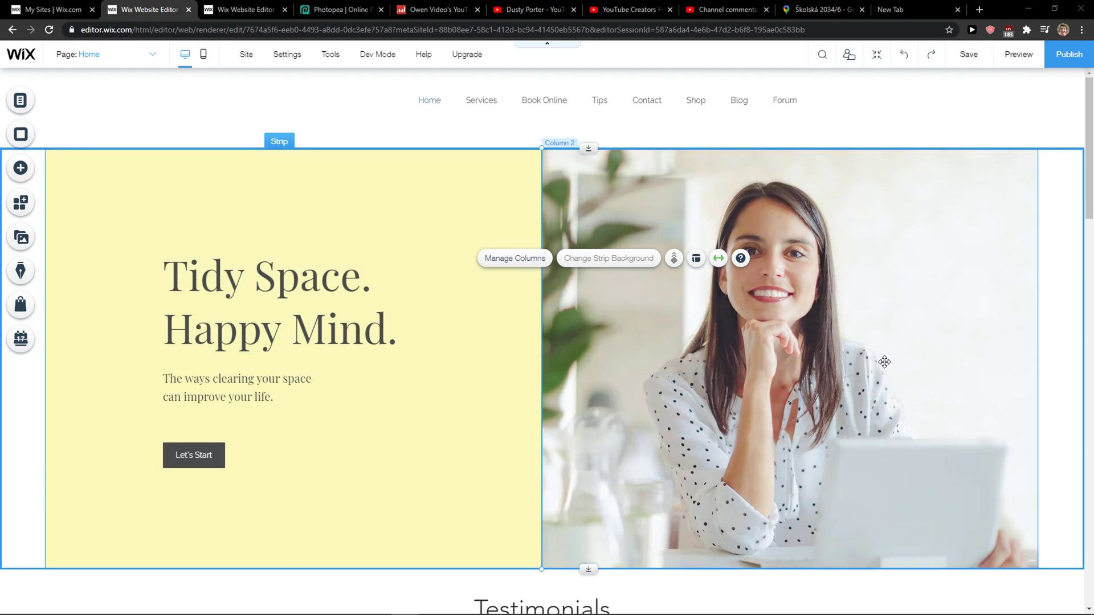
# - Scroll down to the Testimonials strip with its three portrait cards
pyautogui.scroll(-3)
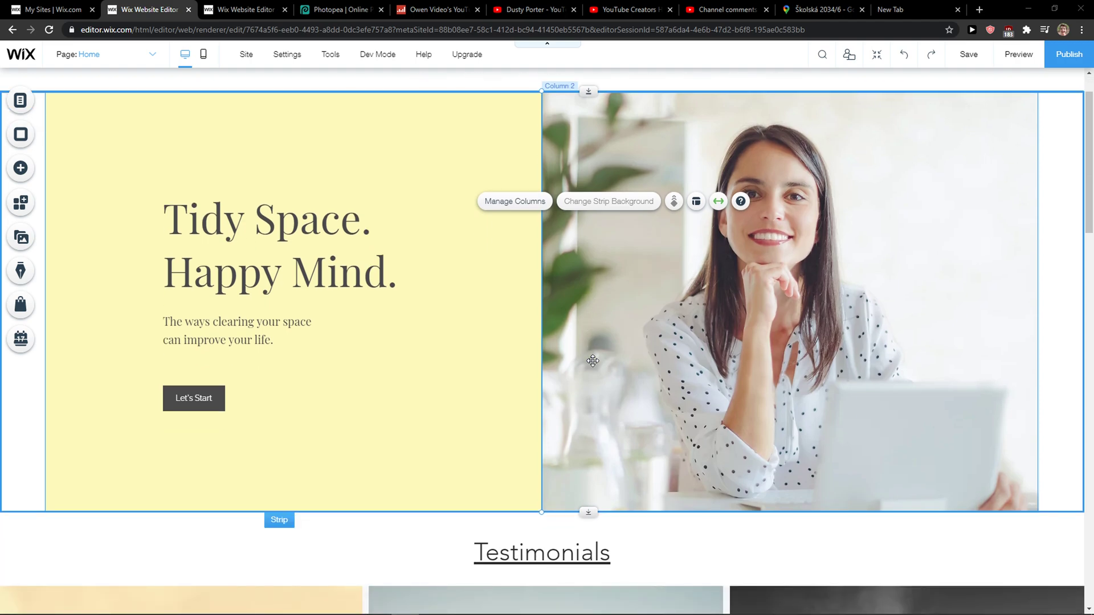
pyautogui.scroll(-3)
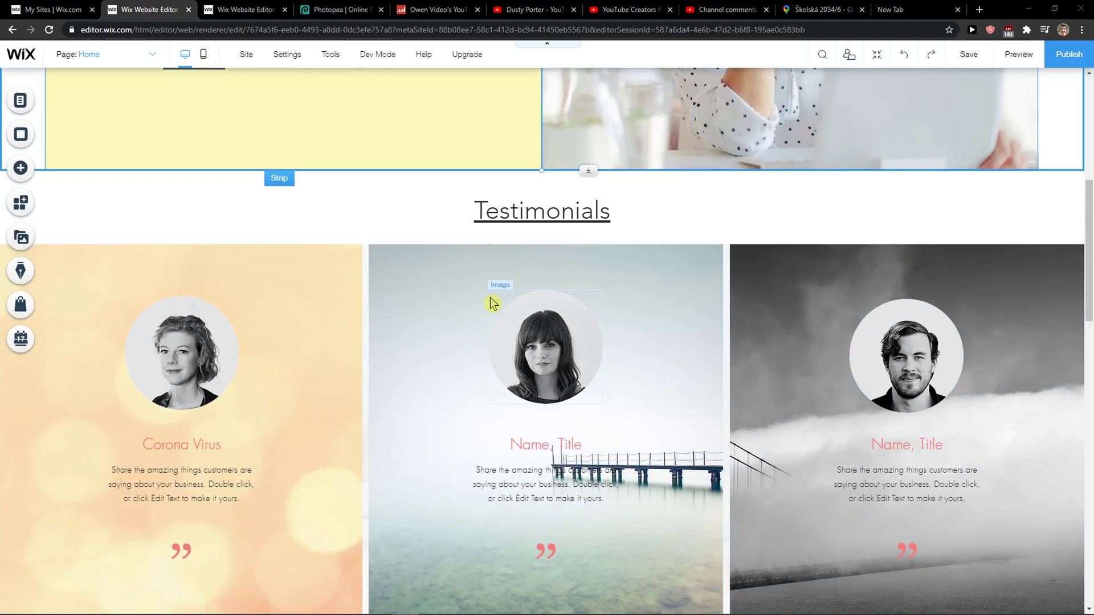
pyautogui.moveTo(579, 339)
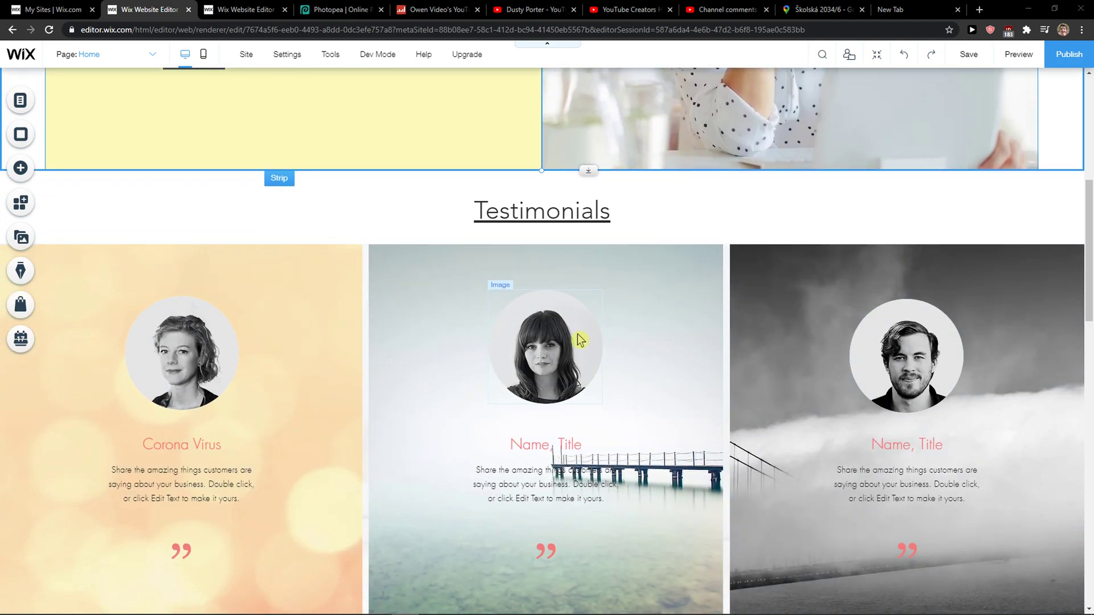
# - Select the middle testimonial's portrait and bring up its actions for Arrange > Bring To Front
pyautogui.click(545, 346)
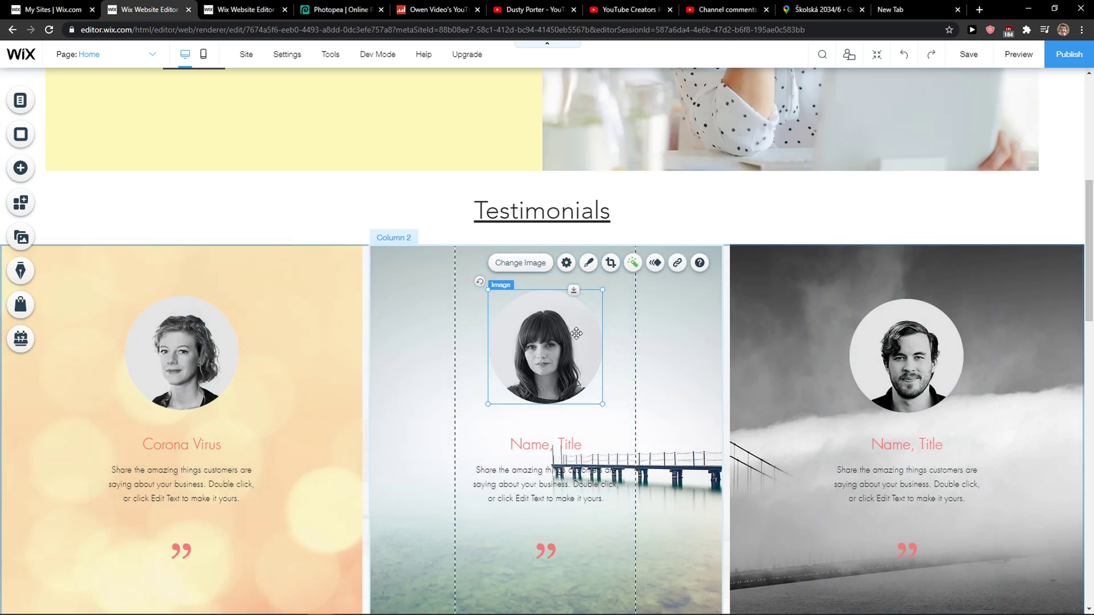
pyautogui.rightClick(546, 347)
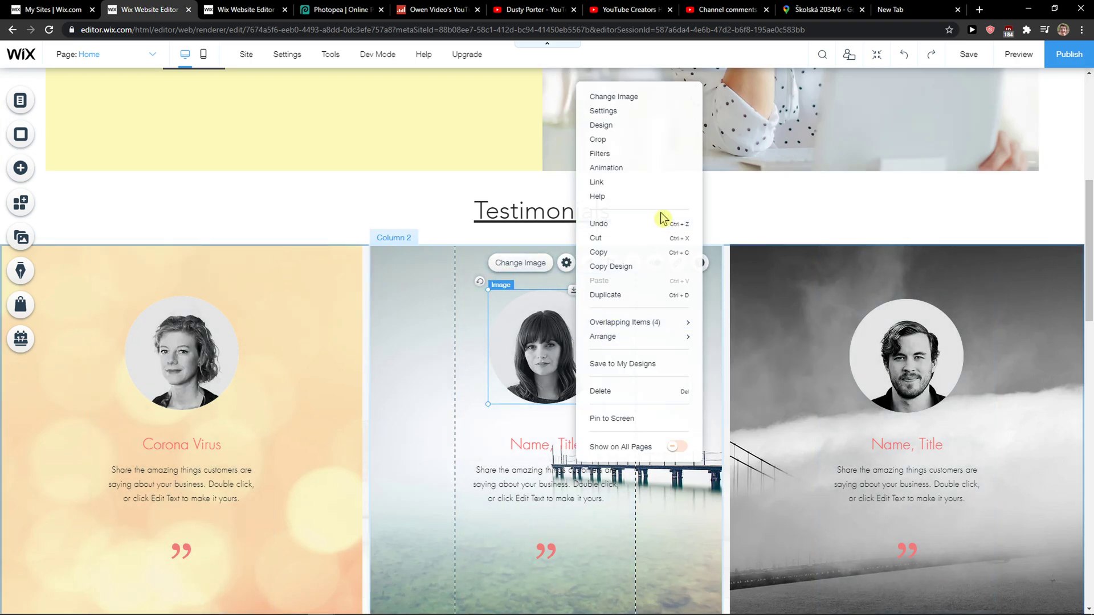
pyautogui.moveTo(602, 336)
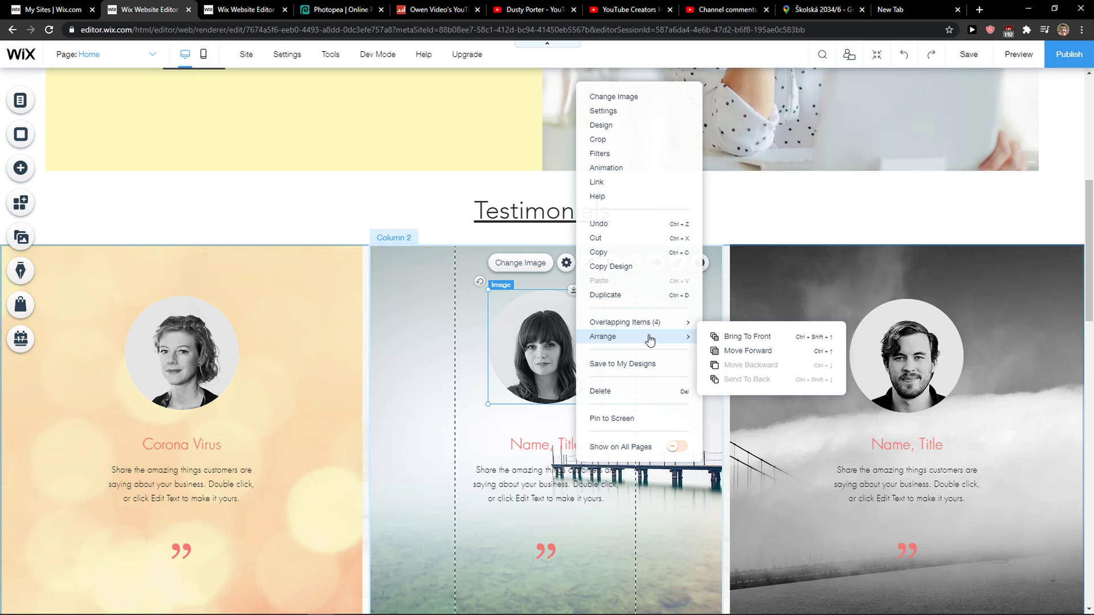
pyautogui.moveTo(760, 350)
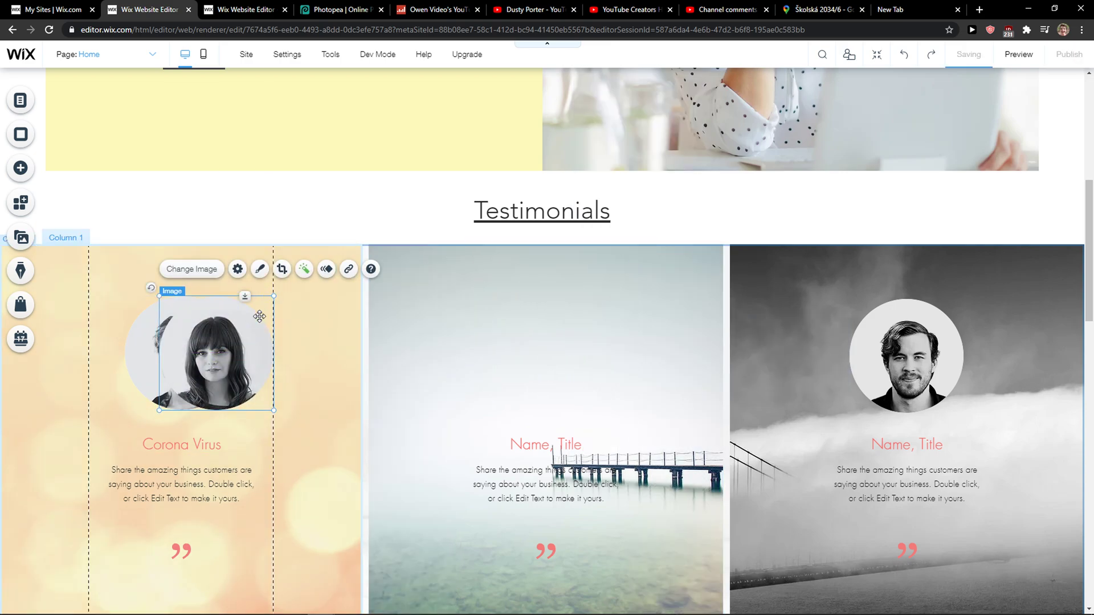
# - Bring up the moved portrait's actions and settle it back into Column 2
pyautogui.rightClick(203, 356)
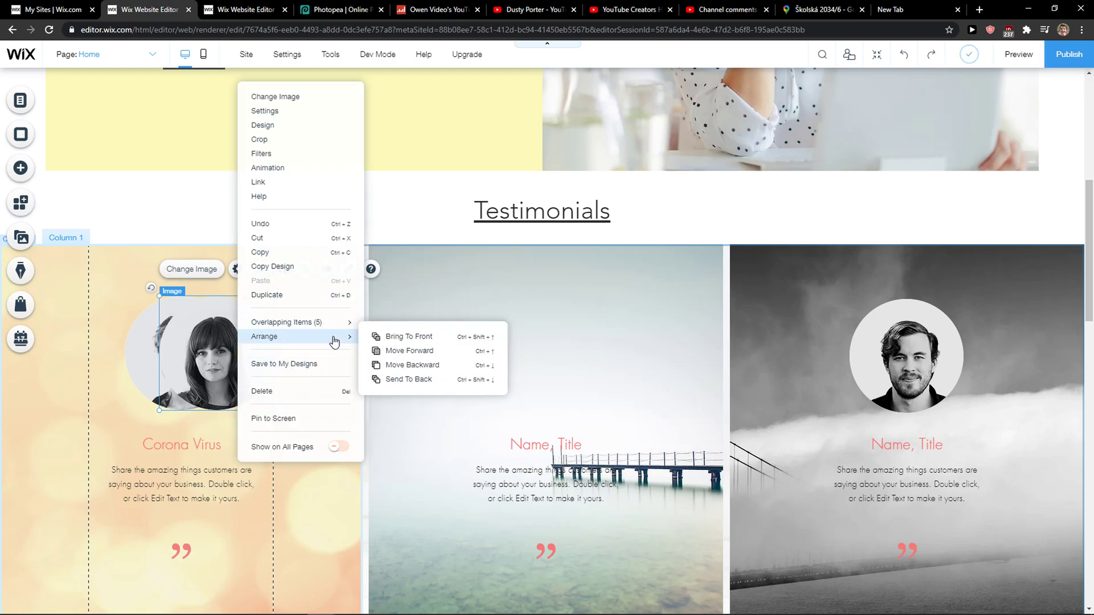
pyautogui.moveTo(427, 365)
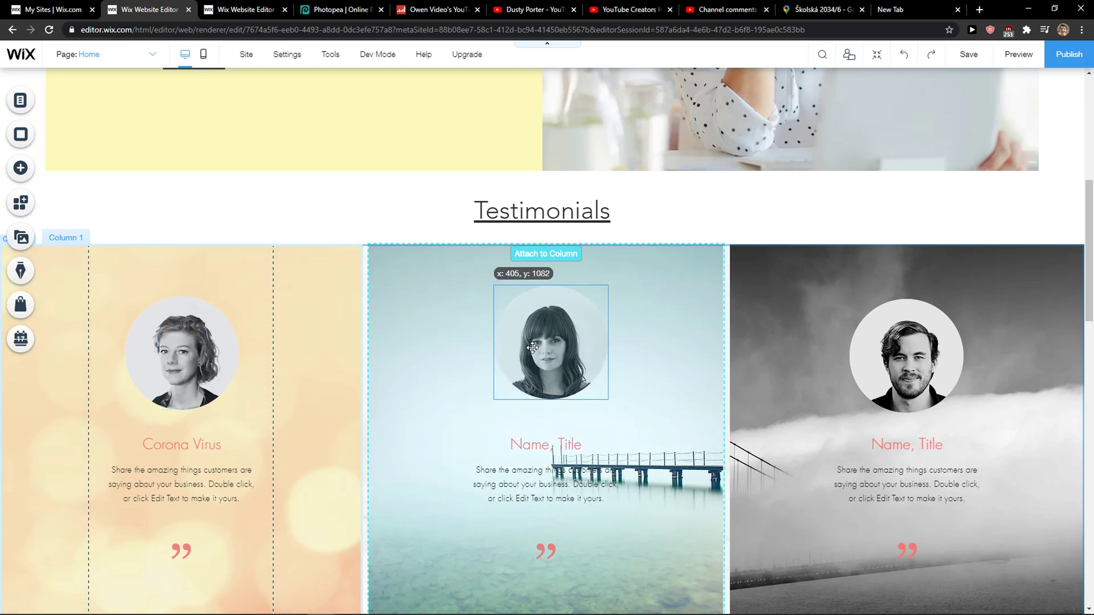
pyautogui.click(551, 342)
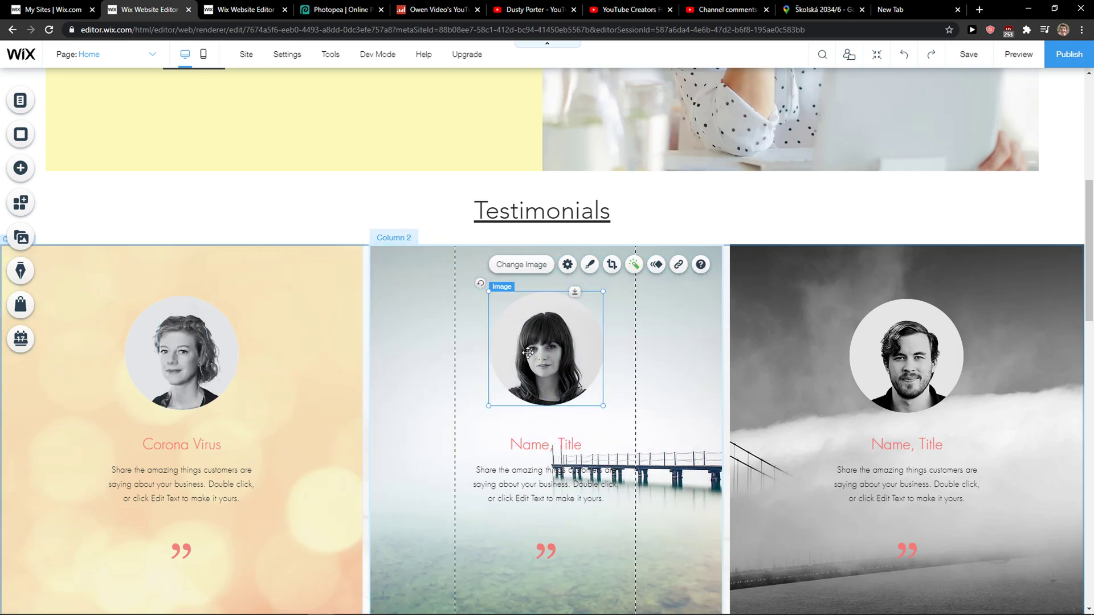